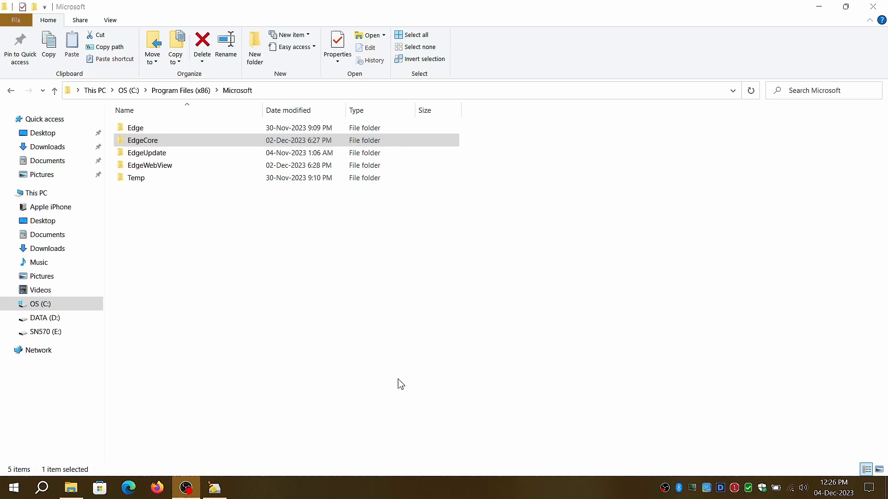
{"action": "mouse_move", "coordinate": [262, 342]}
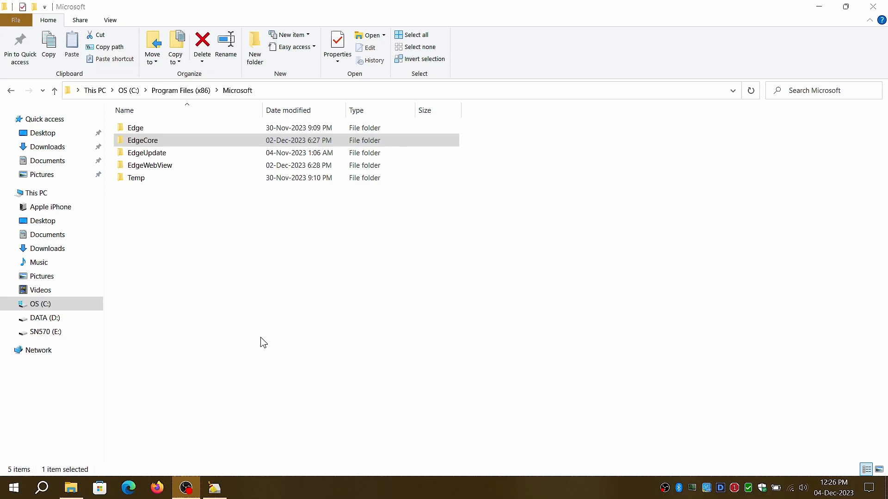
{"action": "mouse_move", "coordinate": [821, 10]}
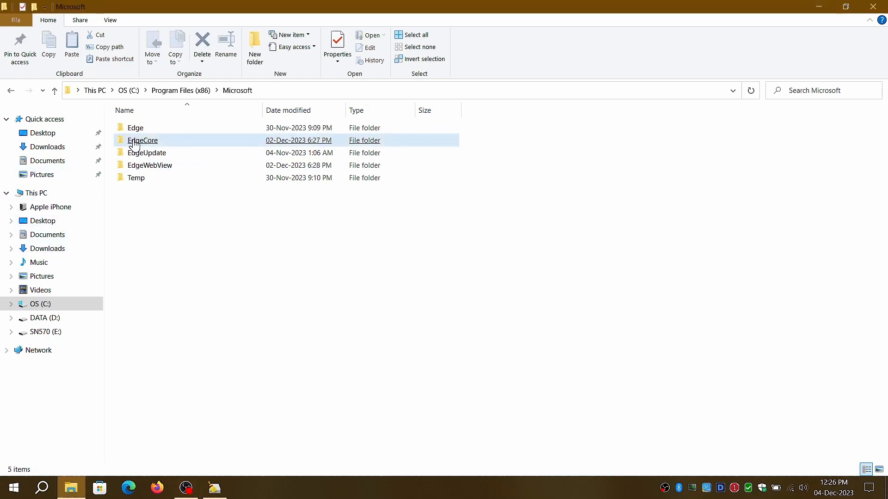
- Check the Microsoft folder's total size from its properties and dismiss the details
{"action": "left_click", "coordinate": [142, 139]}
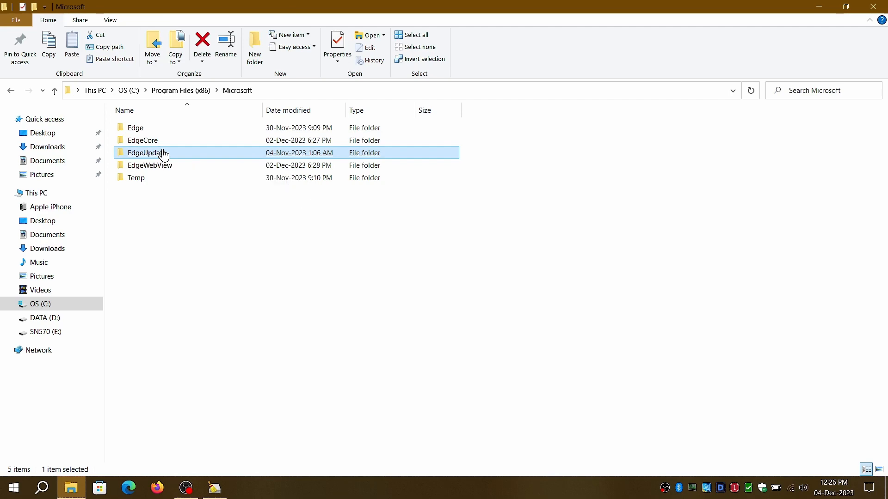
{"action": "right_click", "coordinate": [373, 303]}
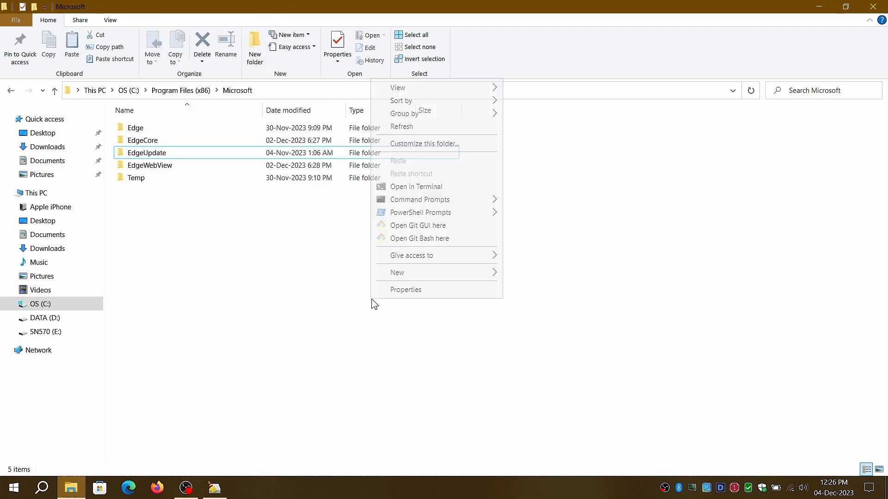
{"action": "left_click", "coordinate": [405, 289]}
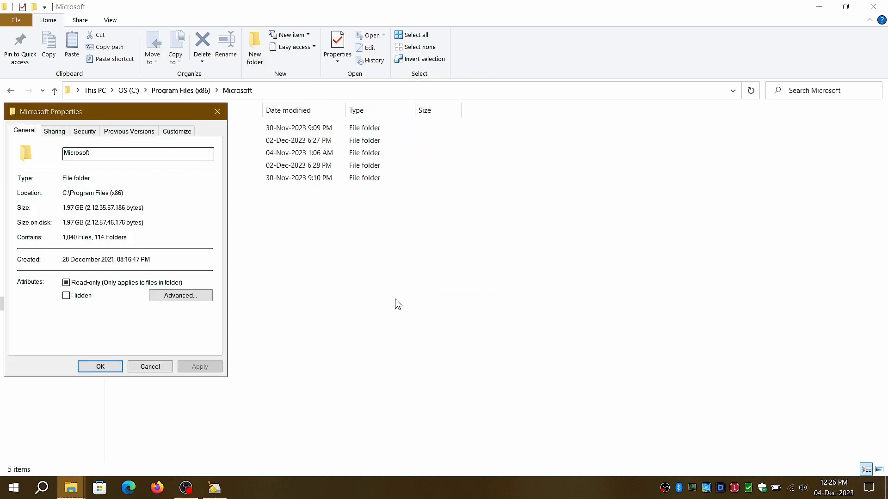
{"action": "mouse_move", "coordinate": [121, 114]}
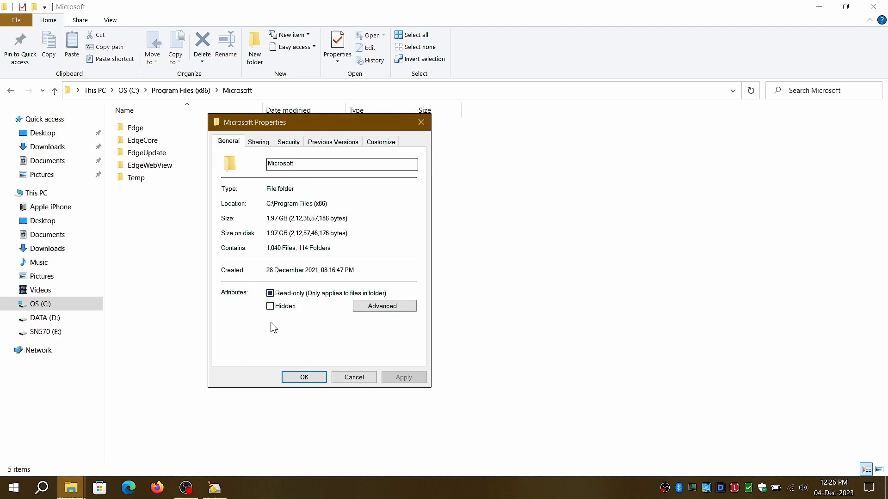
{"action": "left_click", "coordinate": [353, 378]}
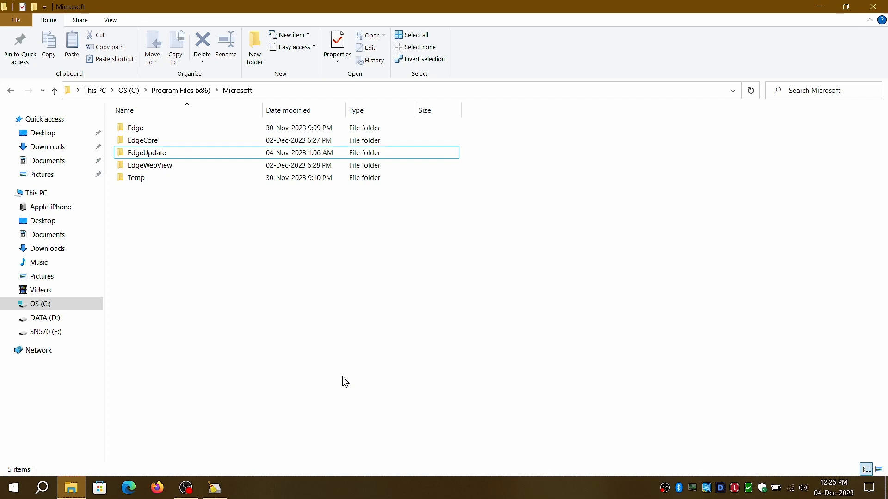
- Inspect the EdgeCore folder, dismiss the Edge taskbar menu, and enter the EdgeUpdate folder
{"action": "left_click", "coordinate": [143, 140]}
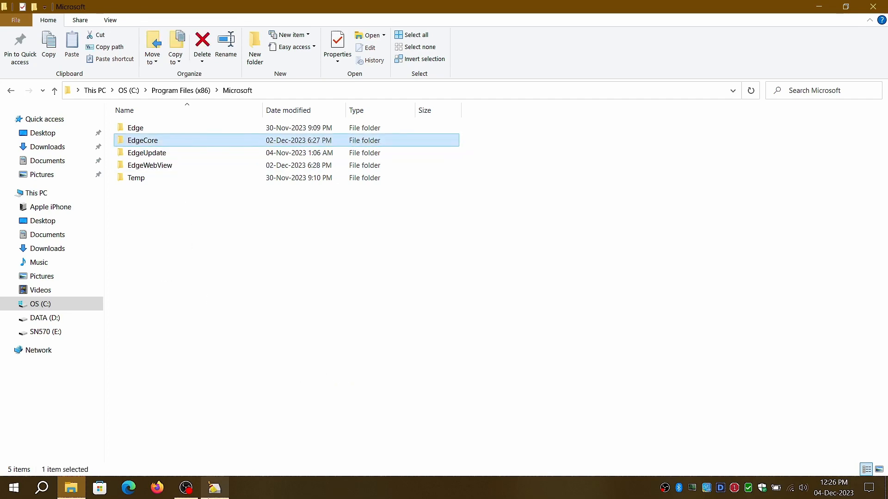
{"action": "right_click", "coordinate": [129, 487]}
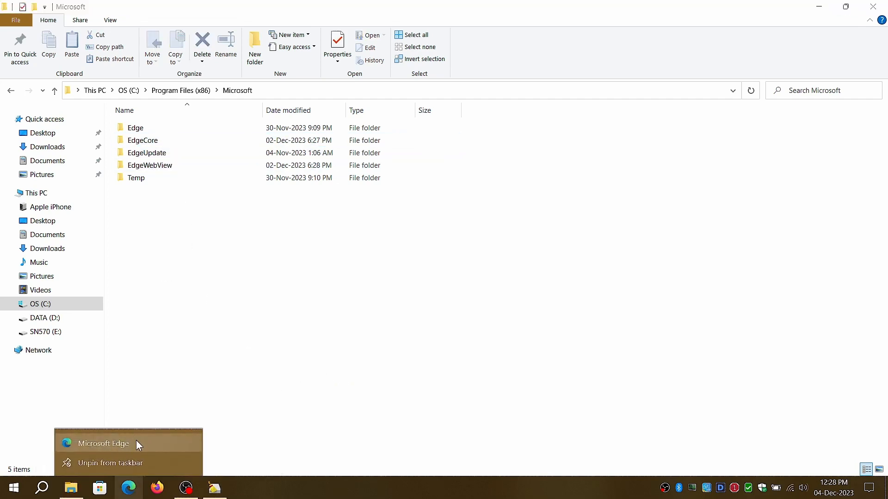
{"action": "left_click", "coordinate": [102, 443]}
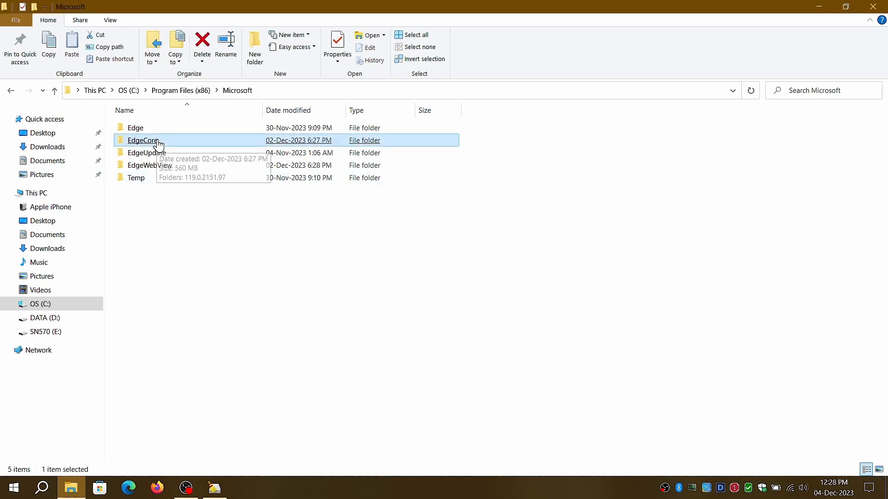
{"action": "left_click", "coordinate": [203, 45]}
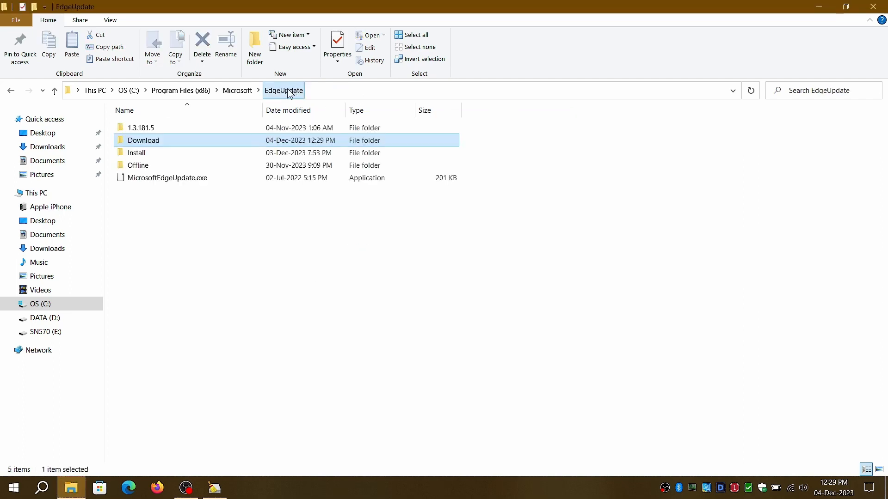
- Preview BleachBit's Edge Update cleaner (2 files, 13.5 MB) and return to File Explorer
{"action": "left_click", "coordinate": [213, 487]}
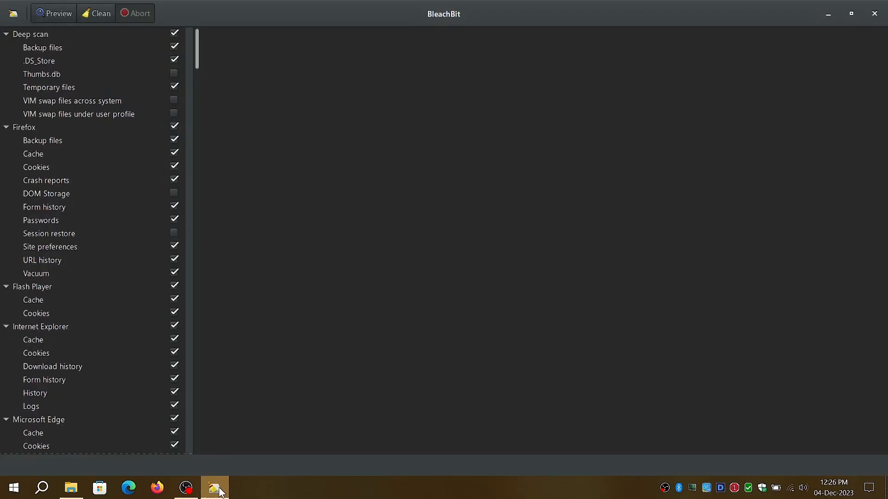
{"action": "scroll", "scroll_direction": "down", "scroll_amount": 3}
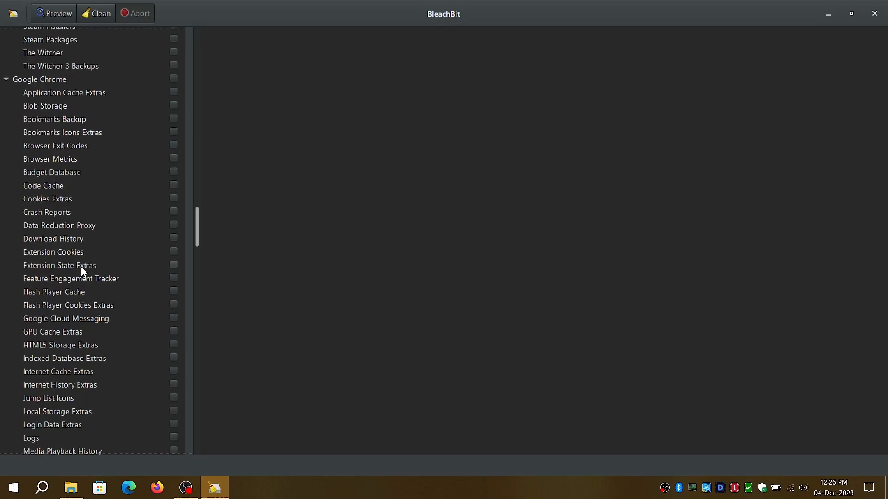
{"action": "scroll", "scroll_direction": "down", "scroll_amount": 3}
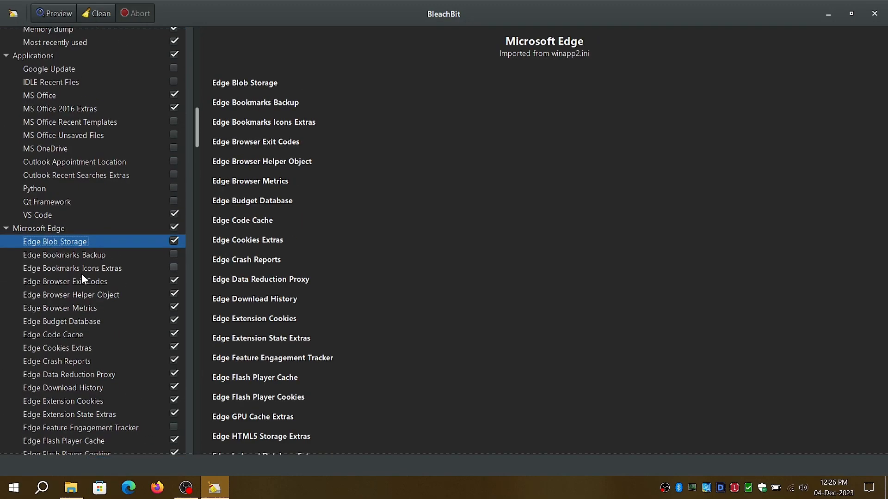
{"action": "scroll", "scroll_direction": "down", "scroll_amount": 3}
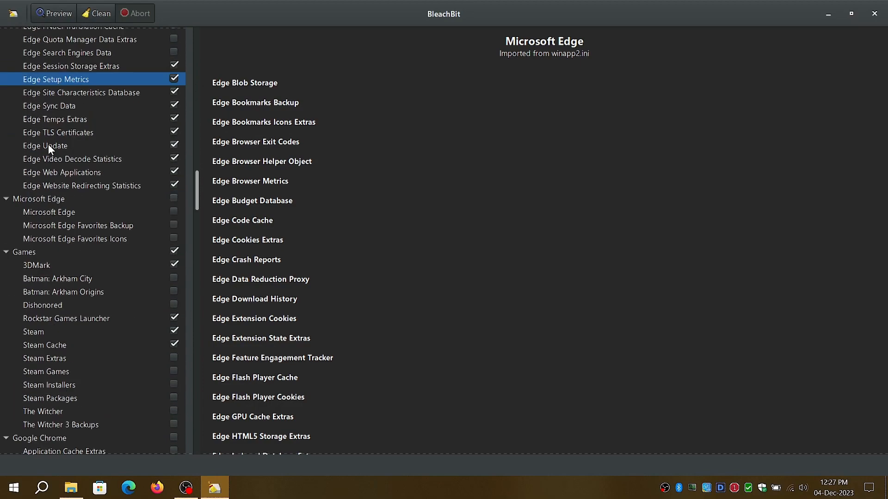
{"action": "left_click", "coordinate": [45, 145]}
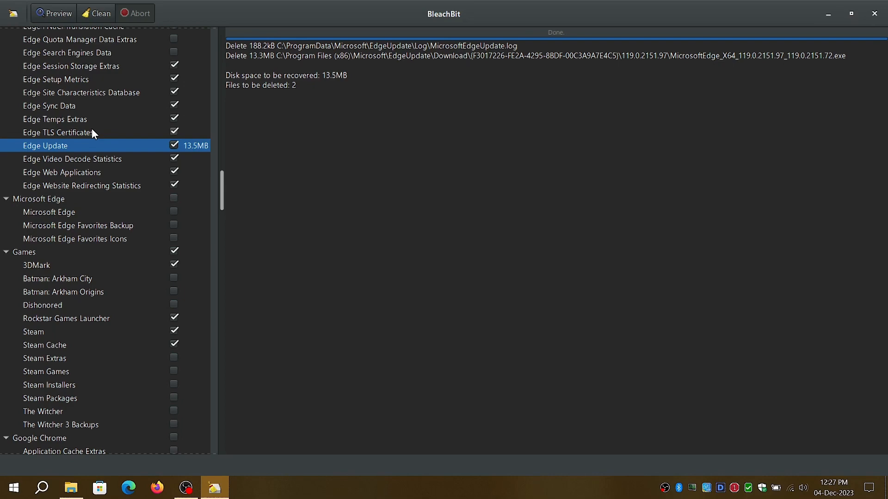
{"action": "mouse_move", "coordinate": [419, 175]}
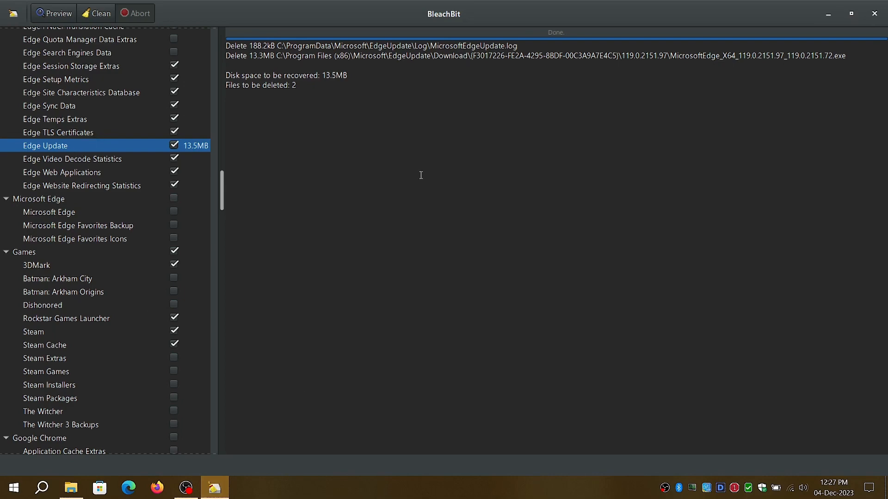
{"action": "left_click", "coordinate": [70, 488]}
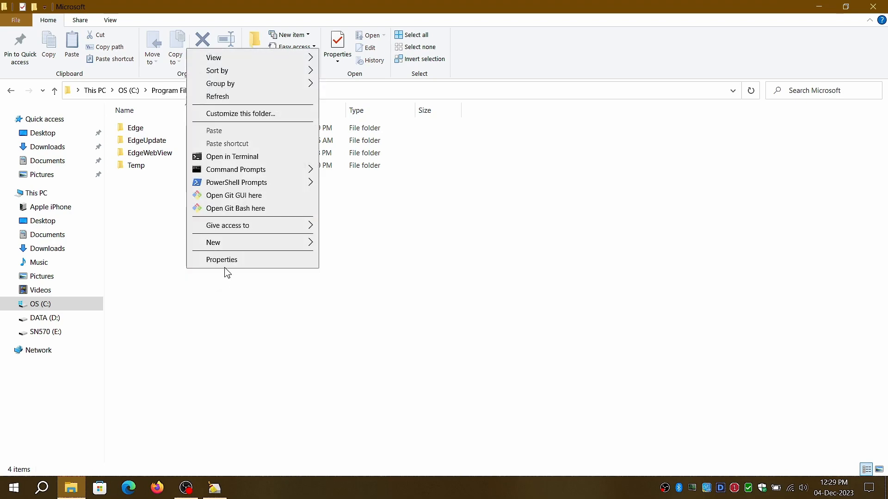
{"action": "left_click", "coordinate": [221, 258]}
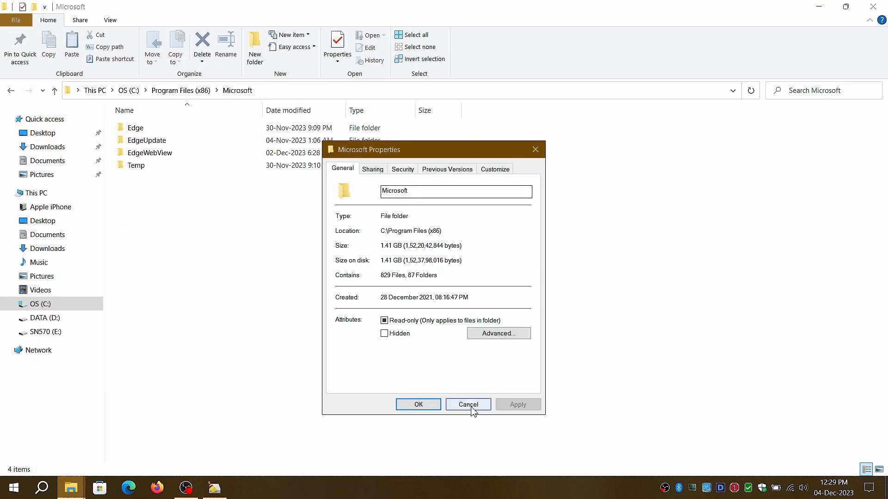
{"action": "left_click", "coordinate": [468, 404]}
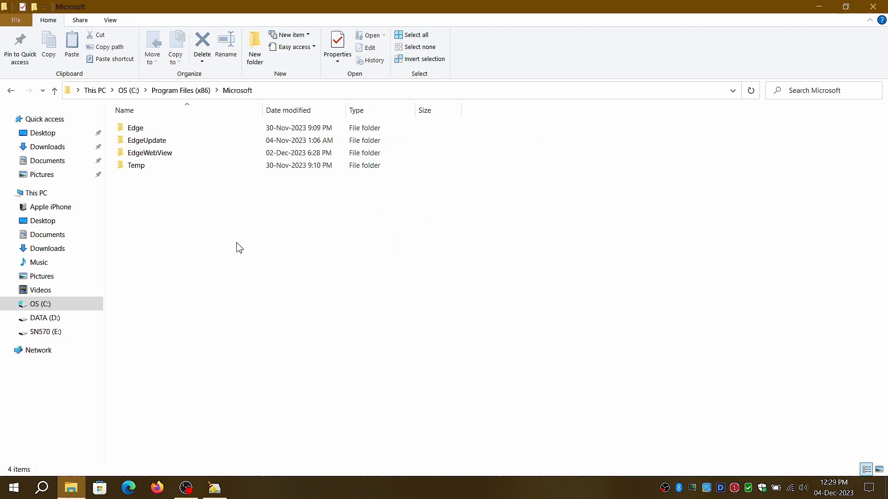
{"action": "left_click", "coordinate": [136, 128]}
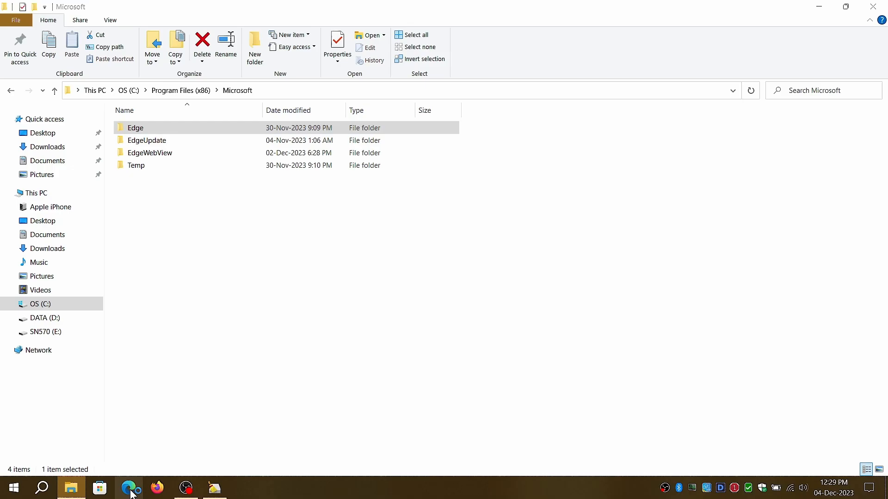
- Launch Edge and load microsoft.com from a new tab by entering 'microsoft'
{"action": "left_click", "coordinate": [130, 487]}
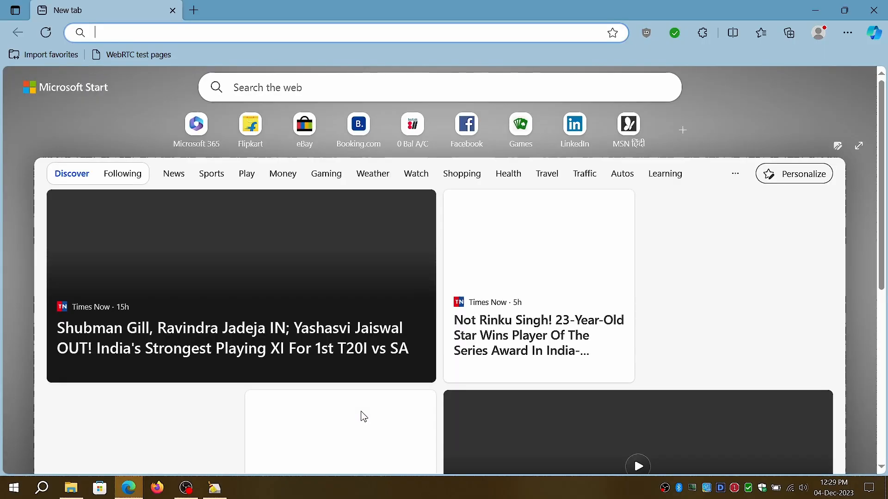
{"action": "left_click", "coordinate": [194, 10]}
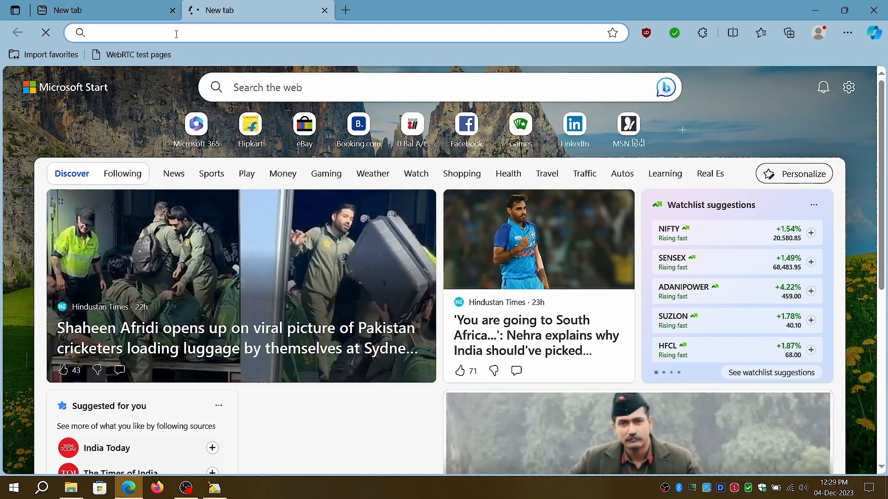
{"action": "type", "text": "microsoft"}
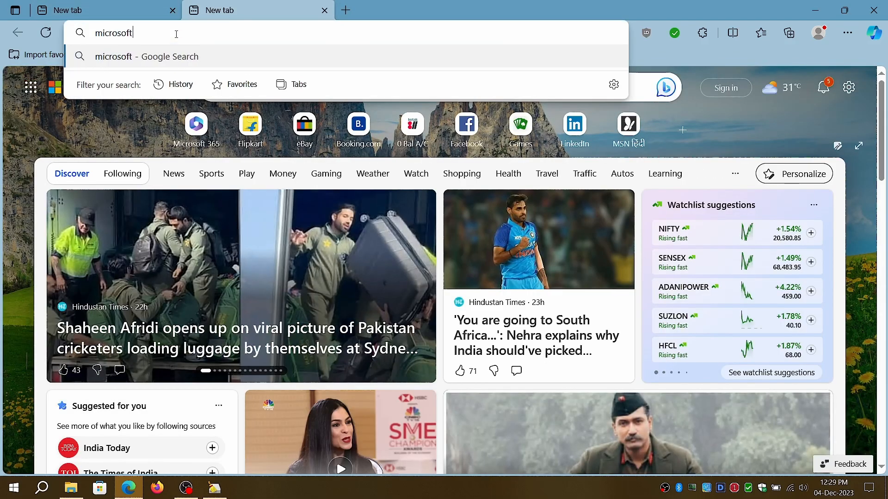
{"action": "key", "text": "Return"}
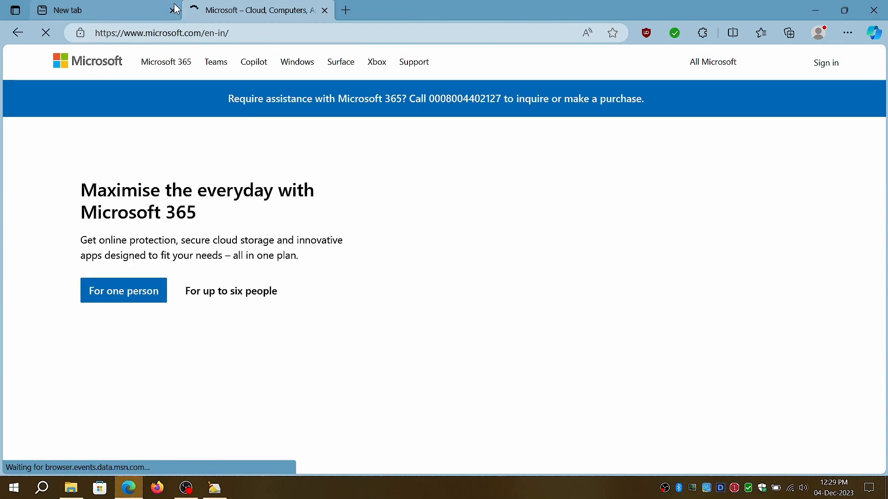